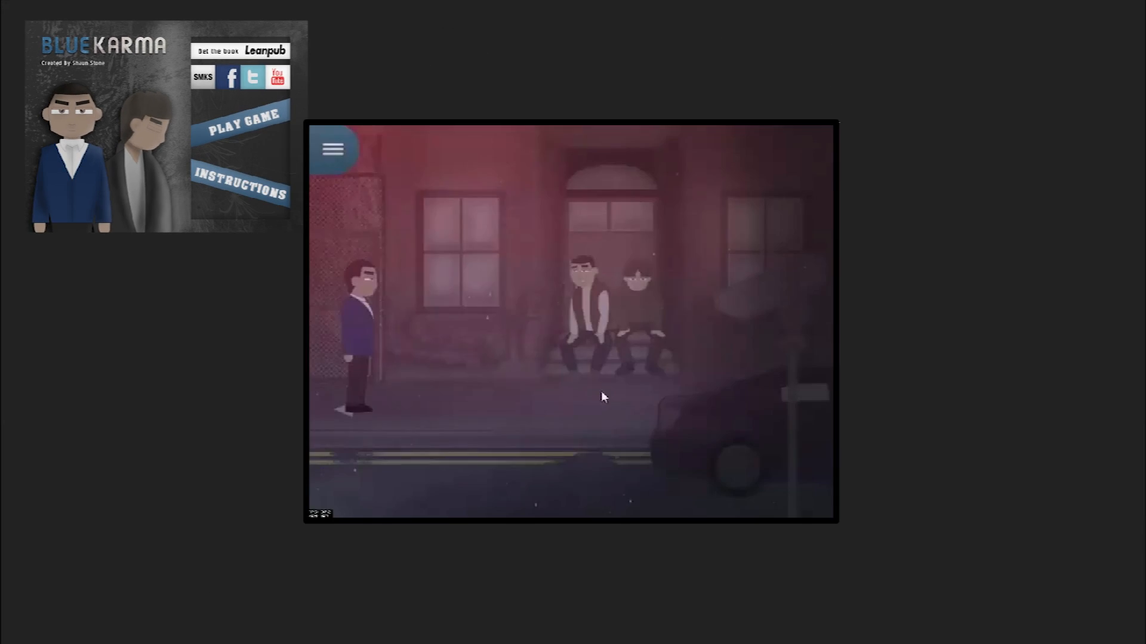
Show the character's handheld device screen and dismiss the 'Find the Compound' objective notice
left_click(333, 148)
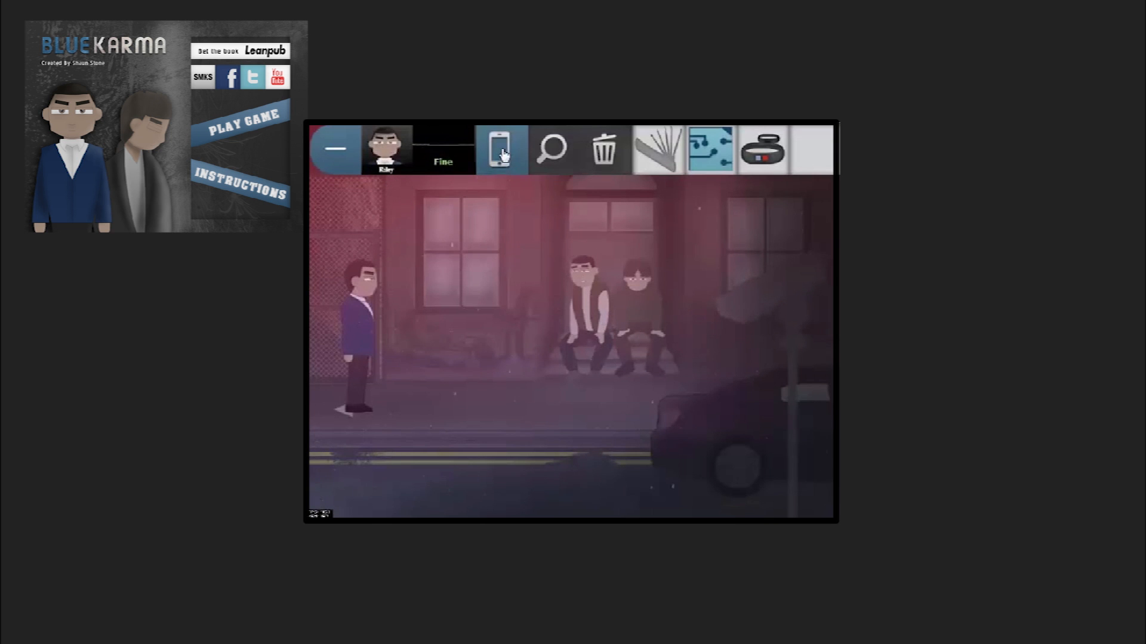
left_click(501, 149)
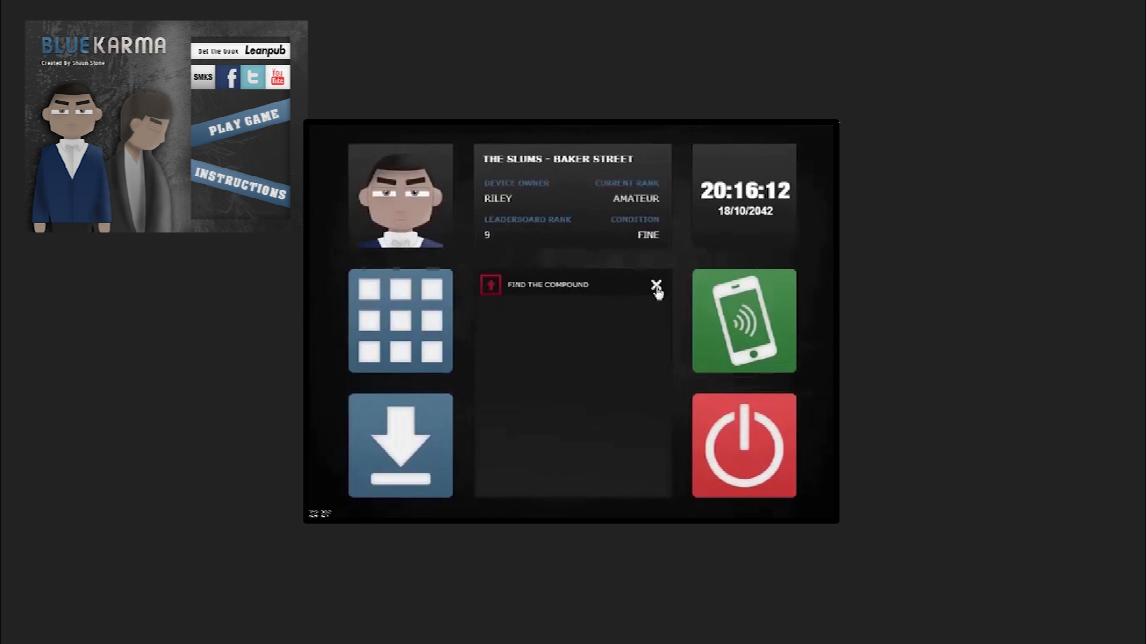
left_click(743, 324)
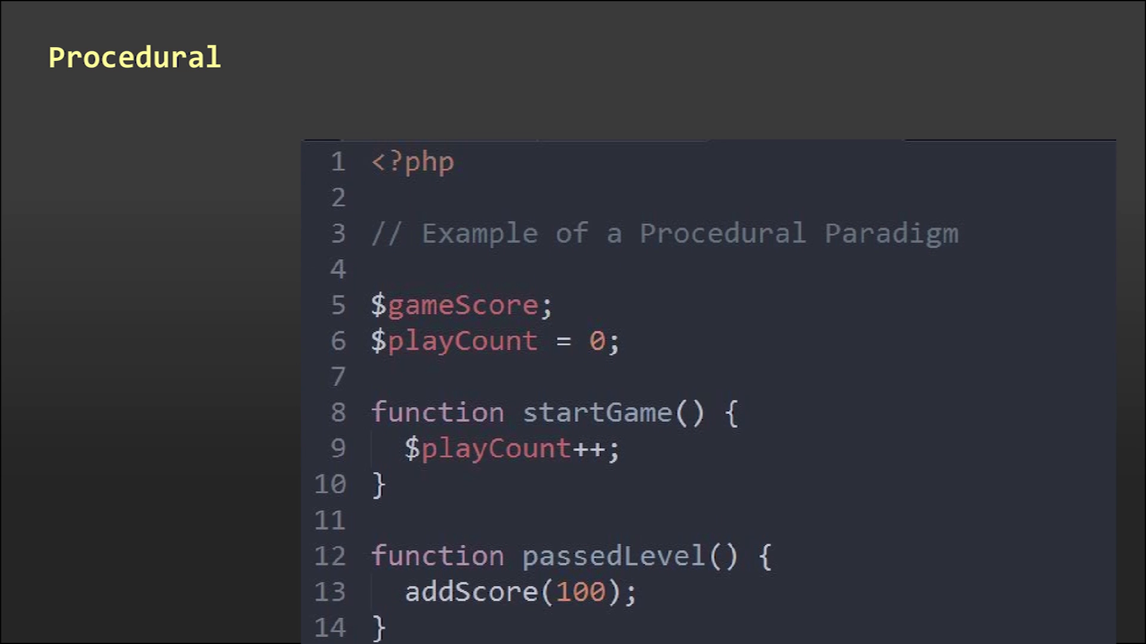
Scroll down through the procedural PHP code example before the Game.as overview
scroll("down", 3)
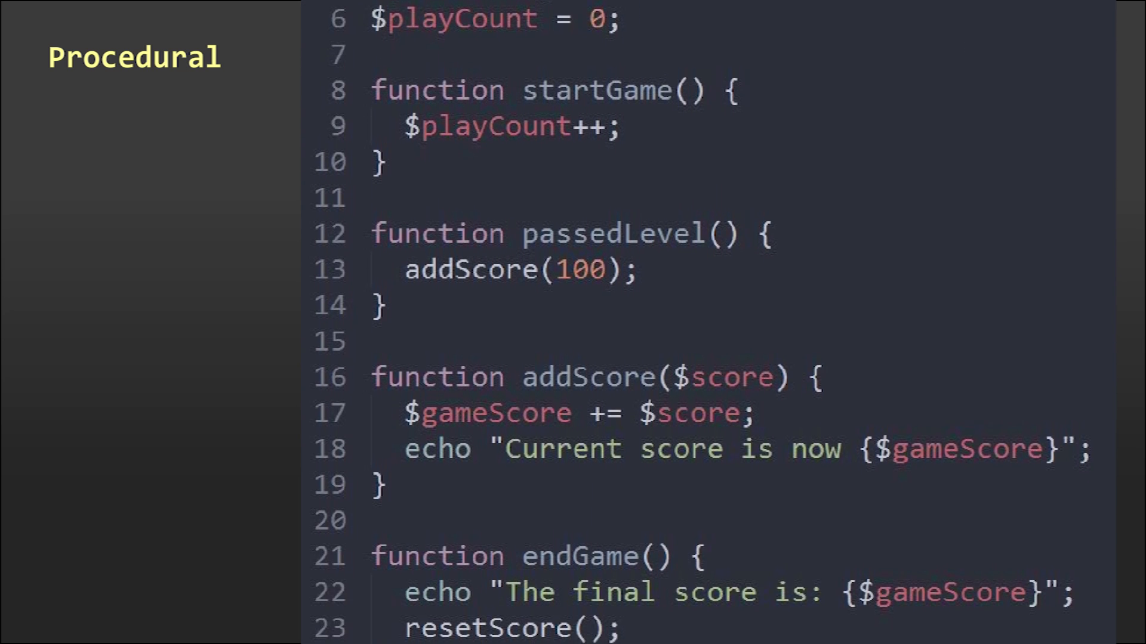
scroll("down", 3)
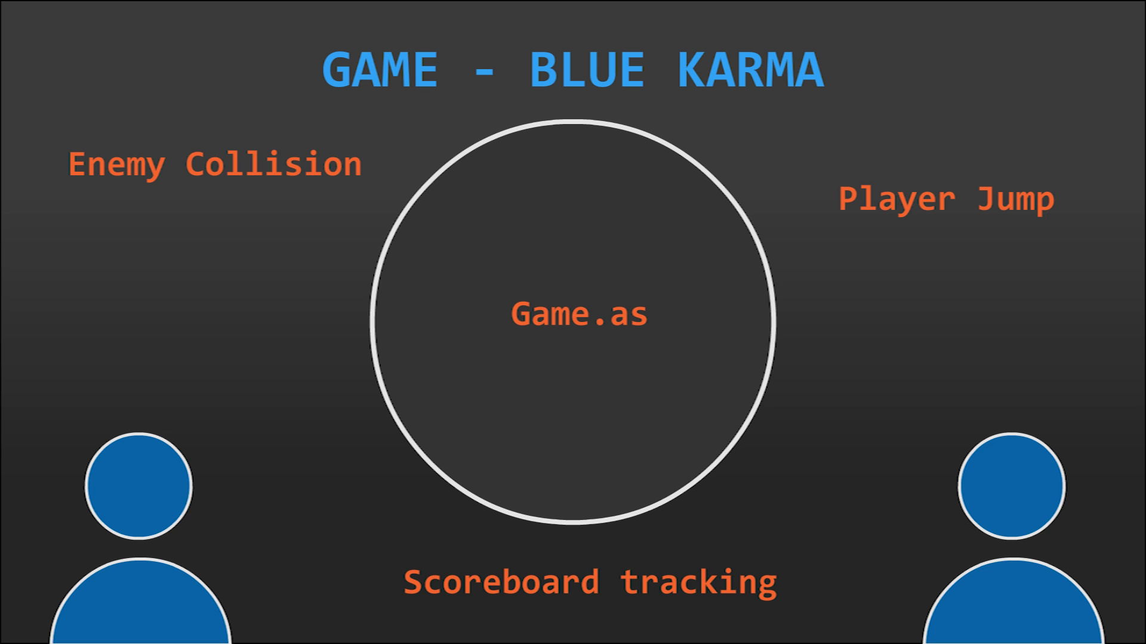
Advance to the Player.as listing and scroll to its direction, stand-frame and state constants
left_click(213, 162)
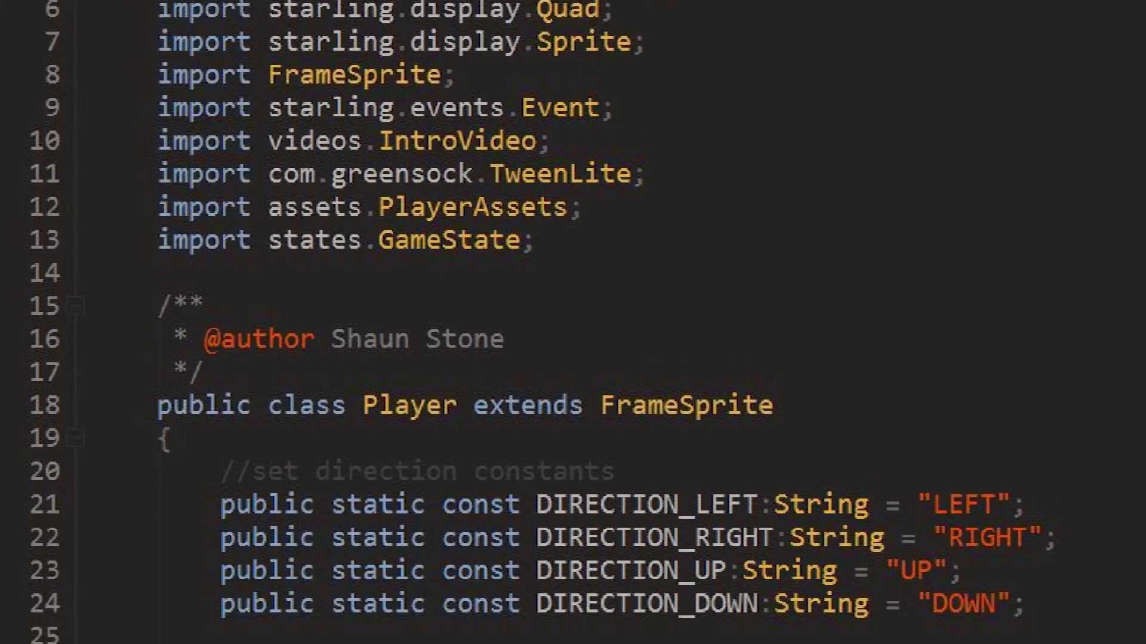
scroll("down", 3)
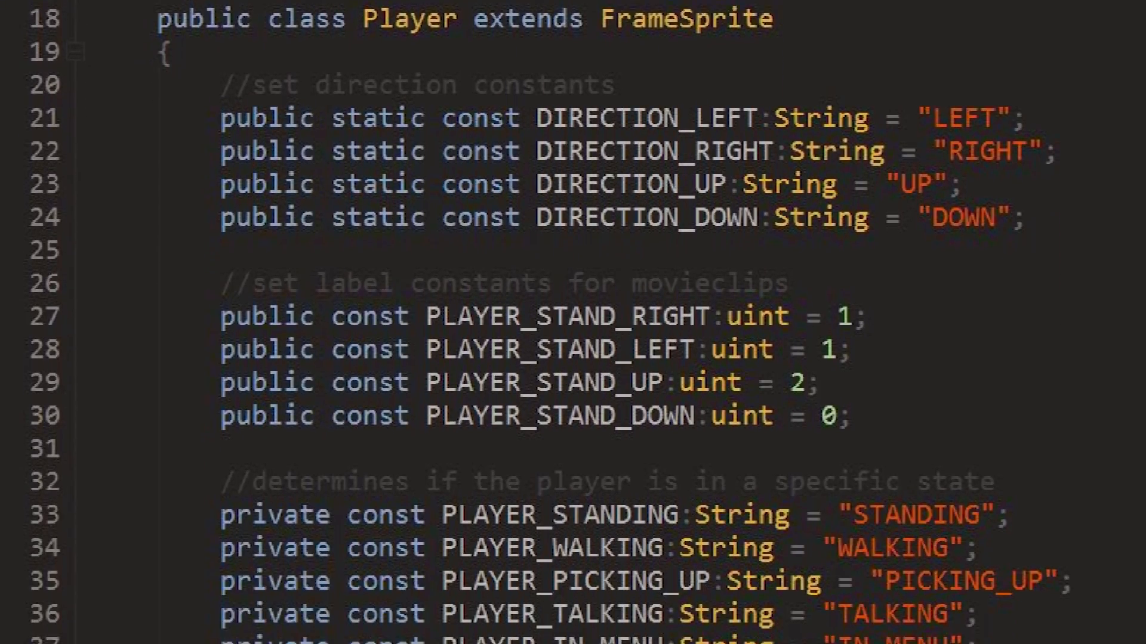